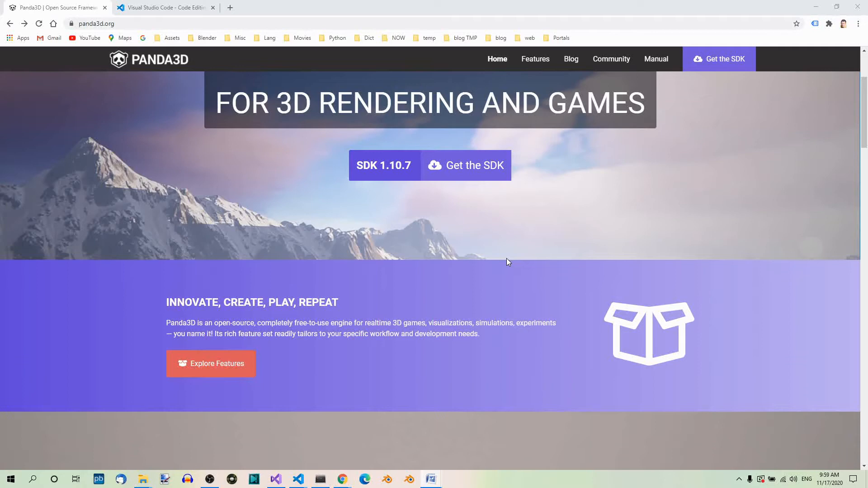
{"action": "mouse_move", "coordinate": [628, 215]}
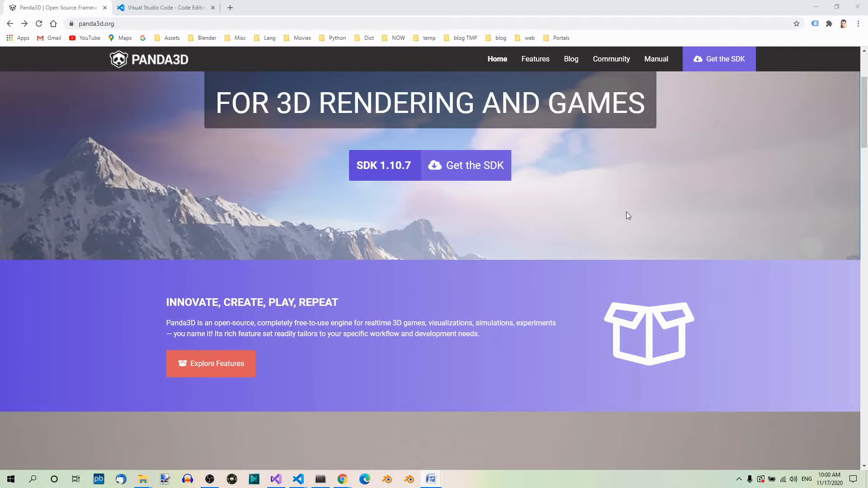
{"action": "mouse_move", "coordinate": [638, 222]}
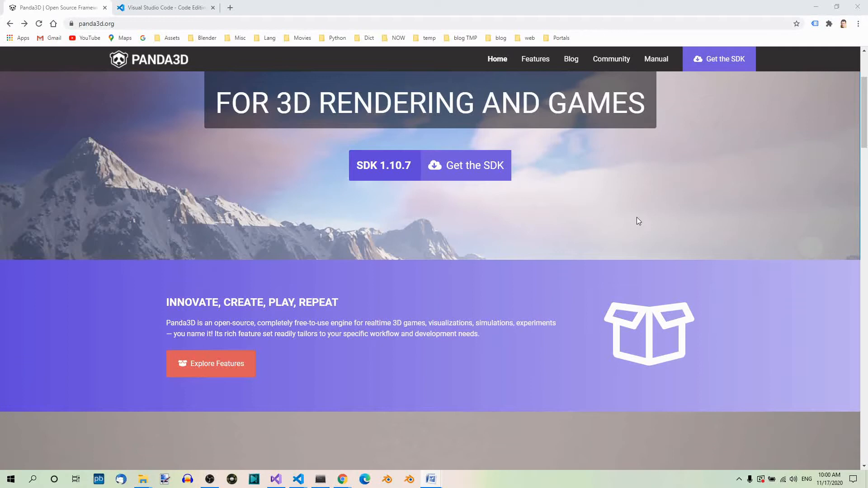
{"action": "mouse_move", "coordinate": [647, 279]}
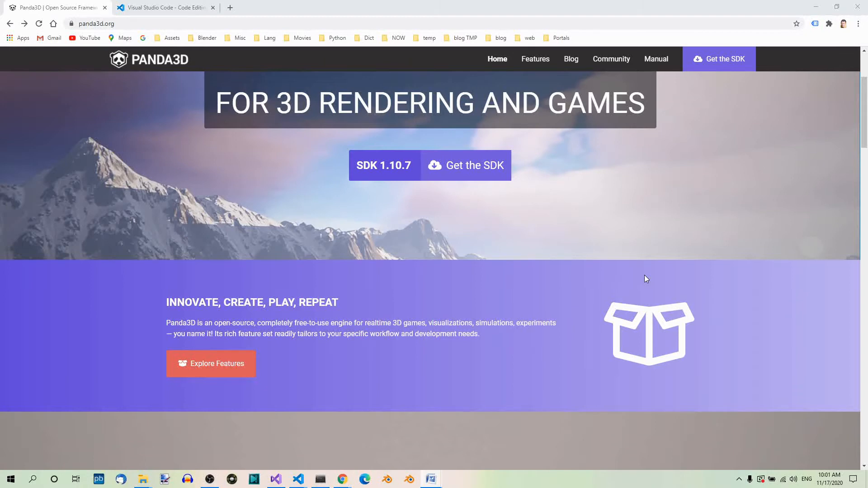
{"action": "mouse_move", "coordinate": [110, 159]}
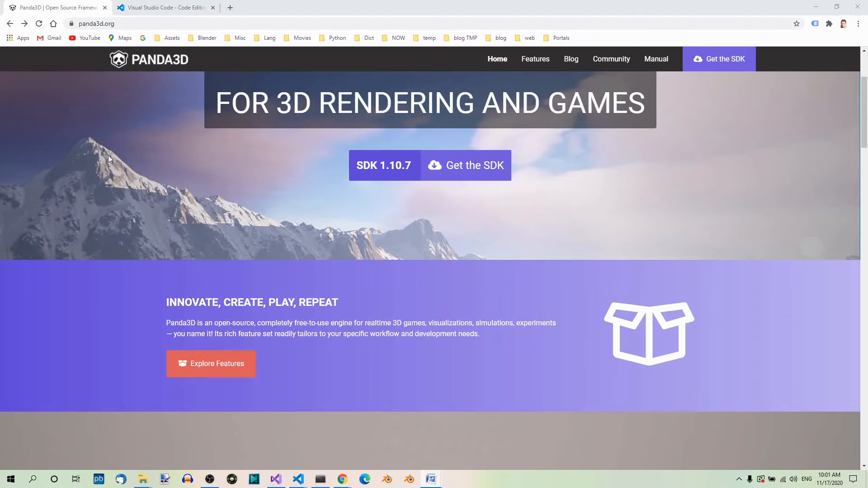
{"action": "mouse_move", "coordinate": [76, 62]}
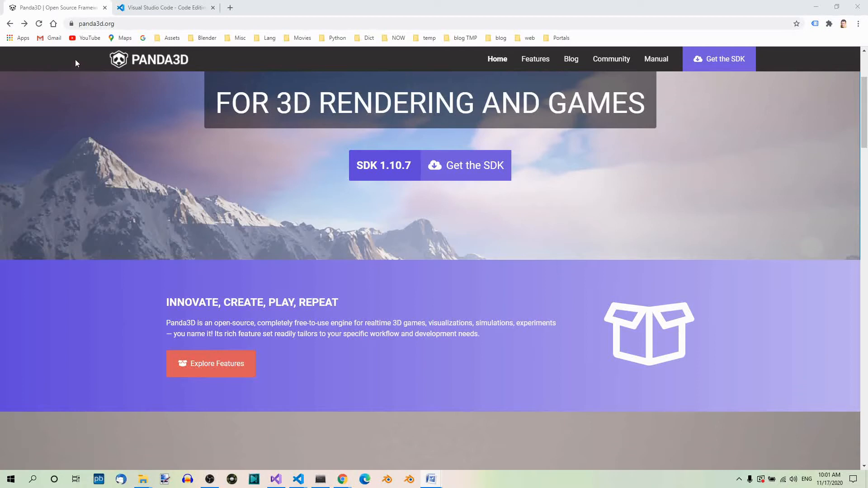
{"action": "mouse_move", "coordinate": [120, 38]}
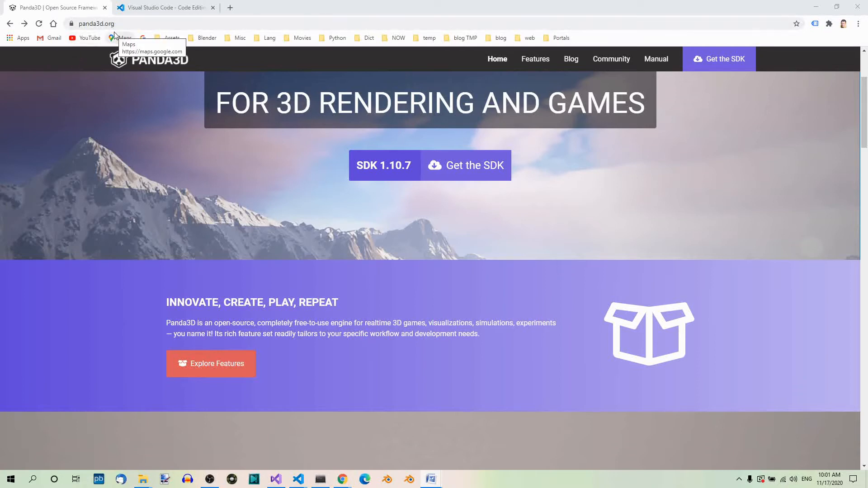
{"action": "mouse_move", "coordinate": [187, 191]}
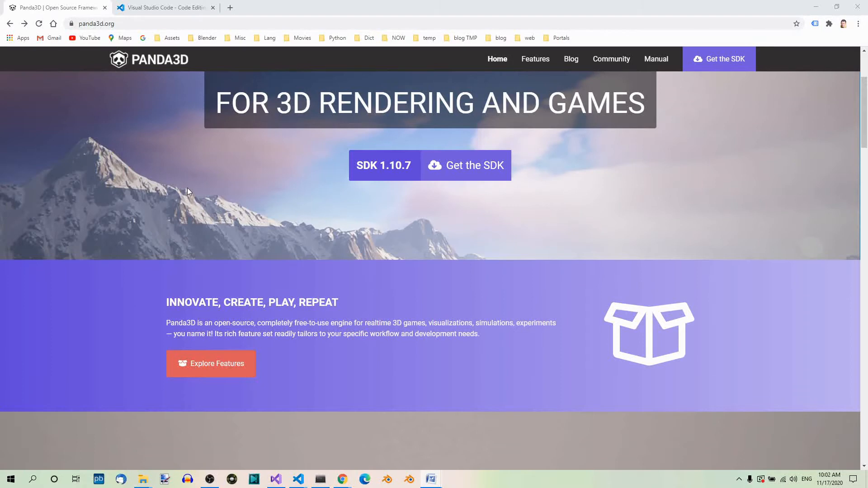
{"action": "mouse_move", "coordinate": [208, 192]}
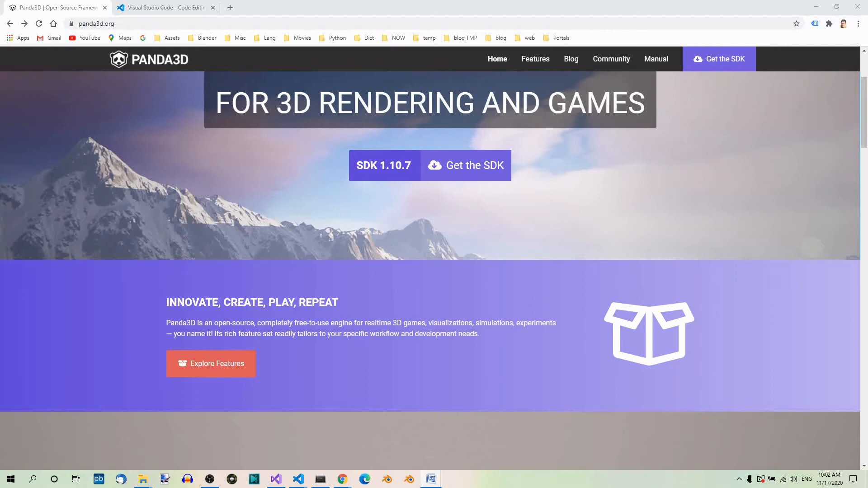
{"action": "mouse_move", "coordinate": [559, 232]}
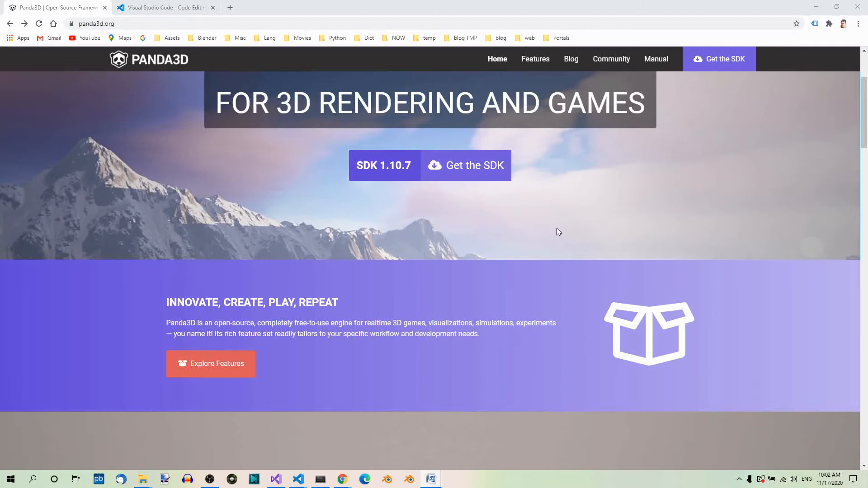
{"action": "mouse_move", "coordinate": [560, 223]}
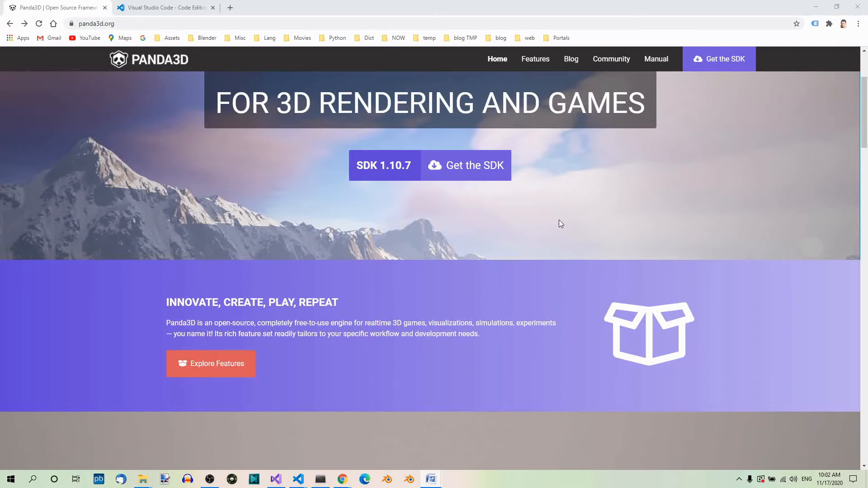
{"action": "mouse_move", "coordinate": [96, 46]}
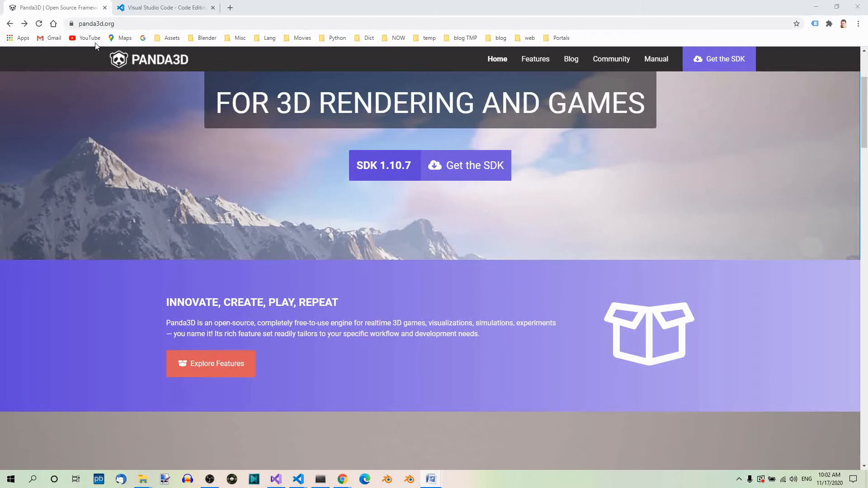
{"action": "mouse_move", "coordinate": [419, 271]}
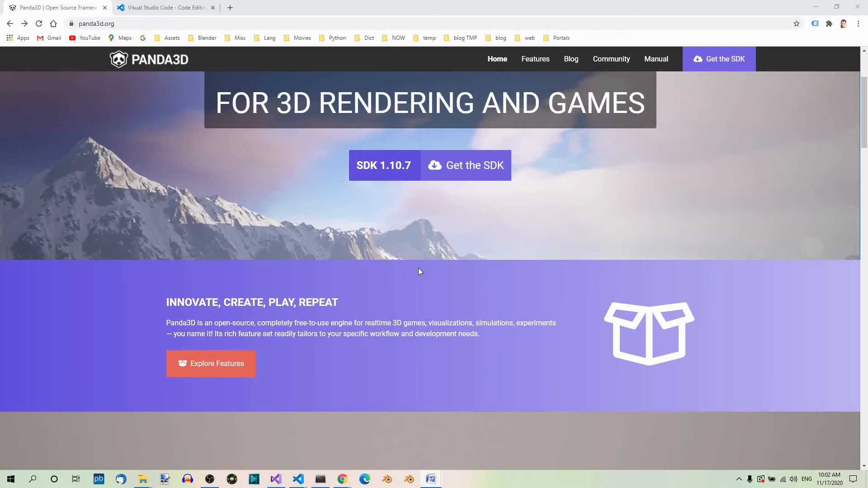
{"action": "mouse_move", "coordinate": [475, 177]}
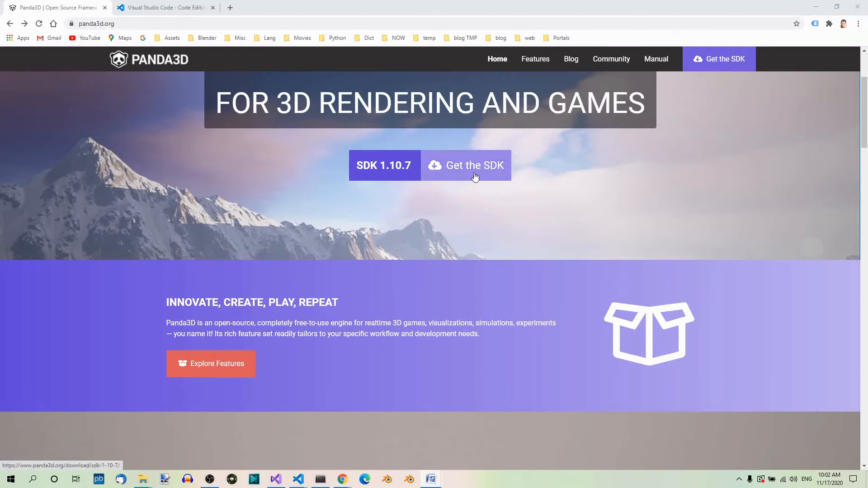
Step: Open the Panda3D SDK 1.10.7 download page, view its pip line, and switch to Anaconda Prompt
{"action": "left_click", "coordinate": [474, 165]}
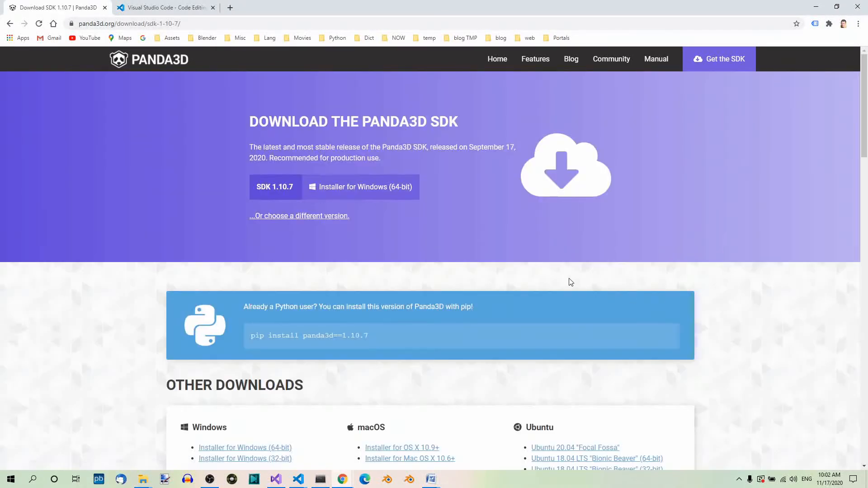
{"action": "mouse_move", "coordinate": [508, 264]}
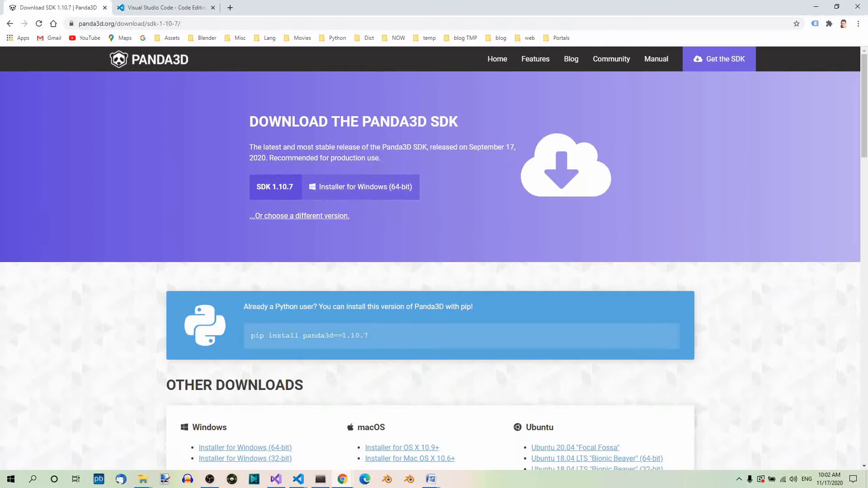
{"action": "mouse_move", "coordinate": [448, 294]}
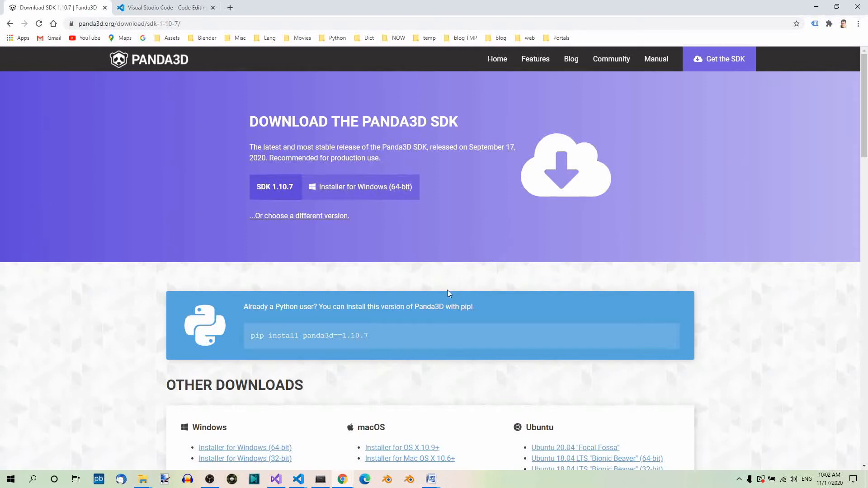
{"action": "scroll", "scroll_direction": "down", "scroll_amount": 3}
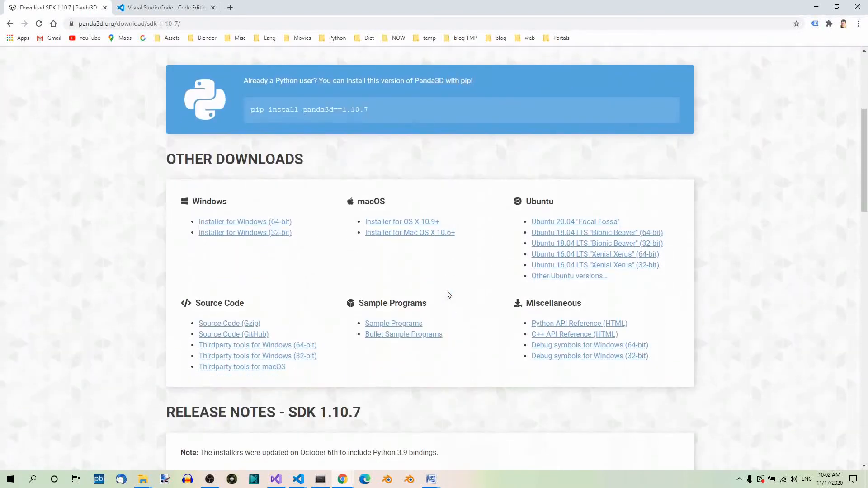
{"action": "mouse_move", "coordinate": [424, 292]}
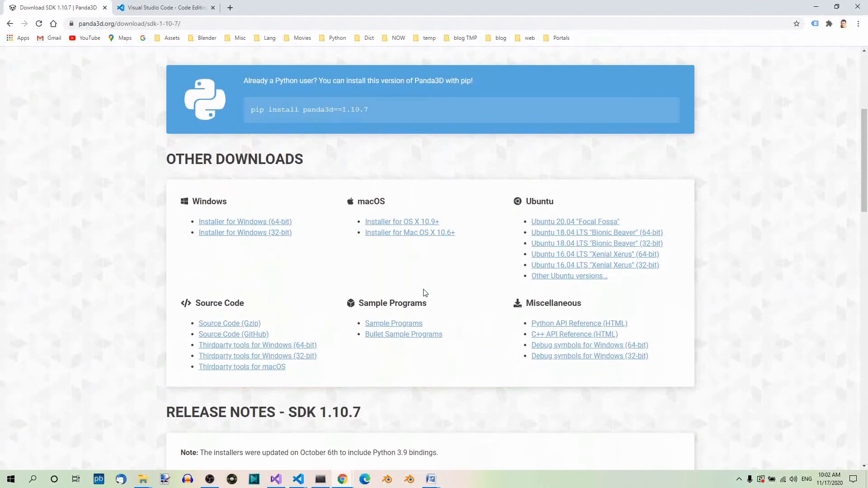
{"action": "mouse_move", "coordinate": [742, 303]}
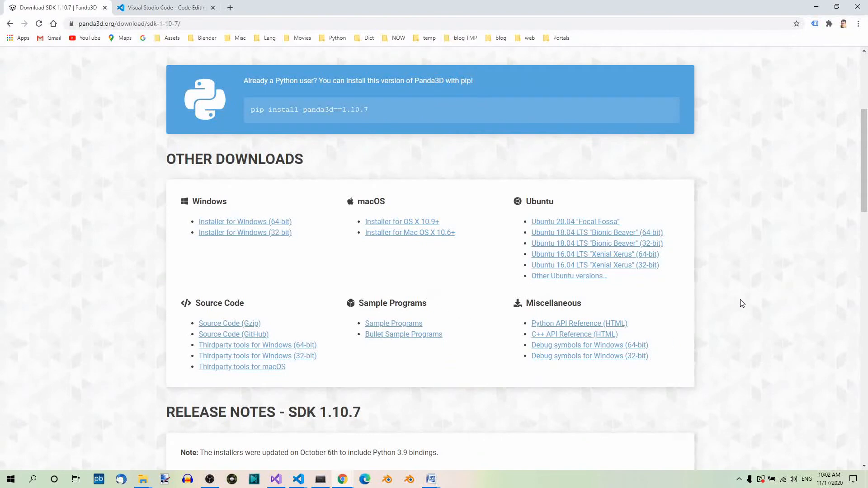
{"action": "mouse_move", "coordinate": [726, 306]}
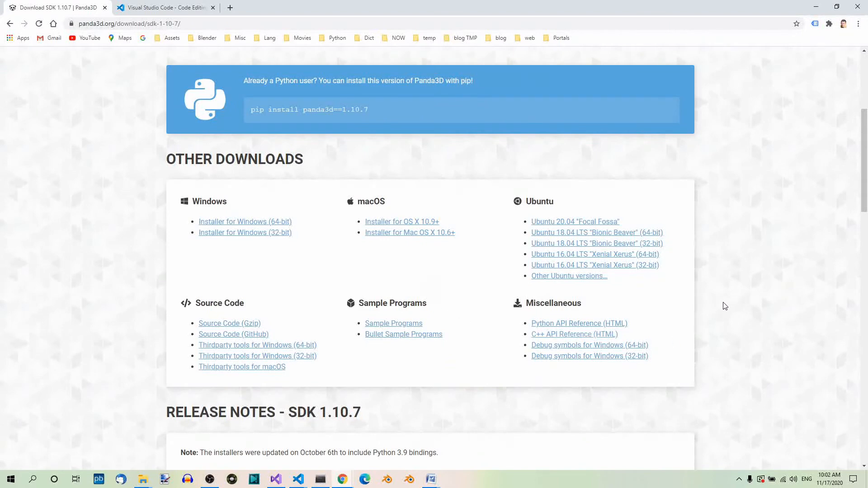
{"action": "mouse_move", "coordinate": [711, 308]}
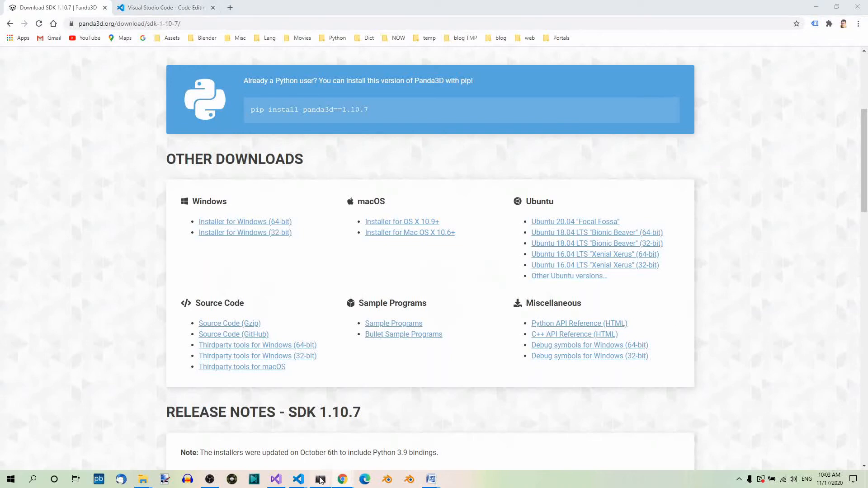
{"action": "left_click", "coordinate": [320, 479]}
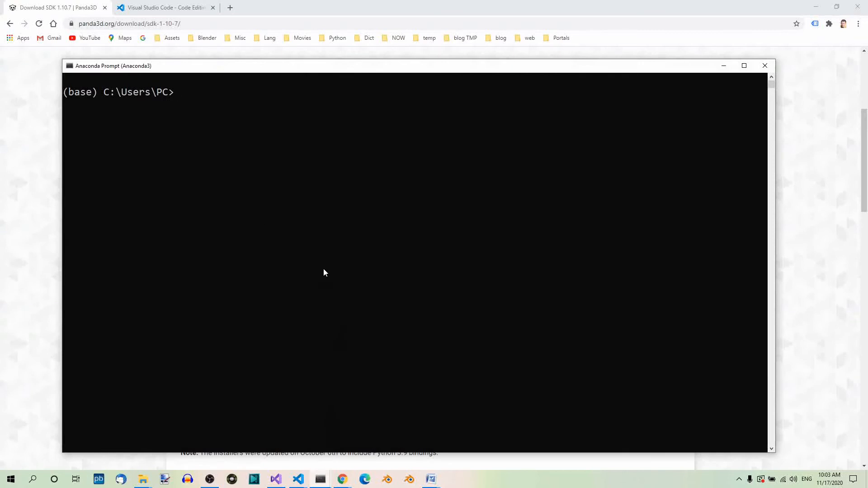
{"action": "mouse_move", "coordinate": [386, 316]}
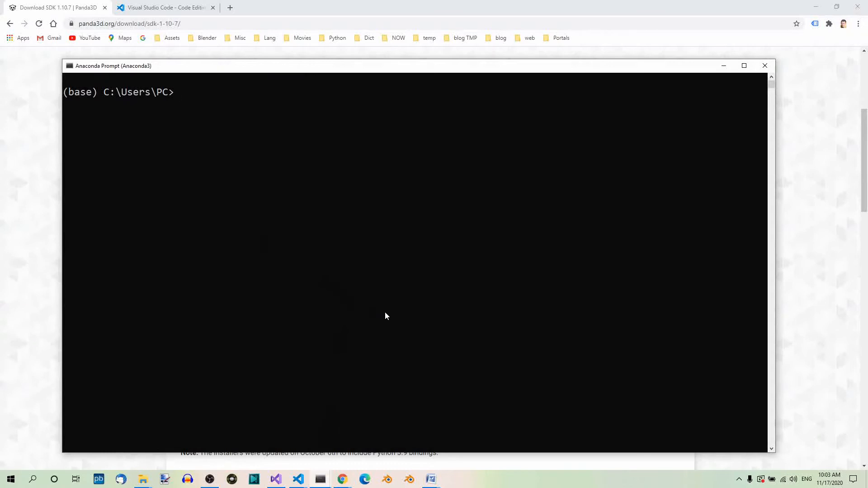
Step: Type 'pip install panda3d==1.10.7' at the Anaconda Prompt without running it
{"action": "type", "text": "pip"}
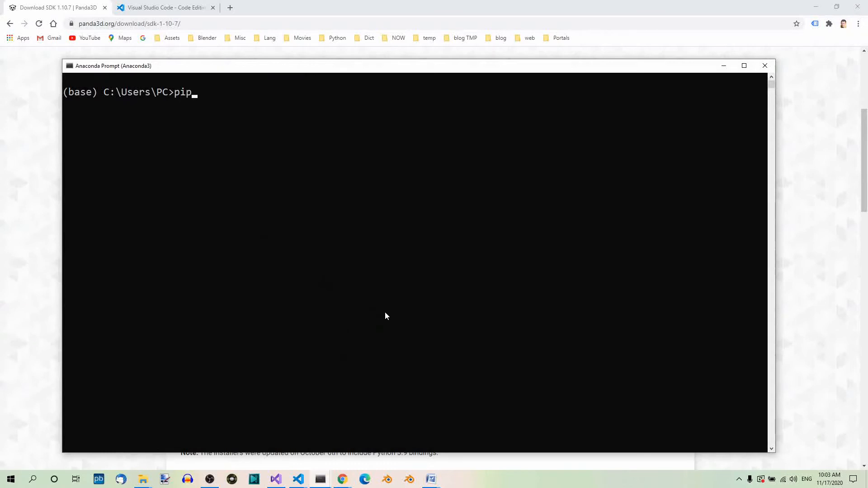
{"action": "type", "text": "insta"}
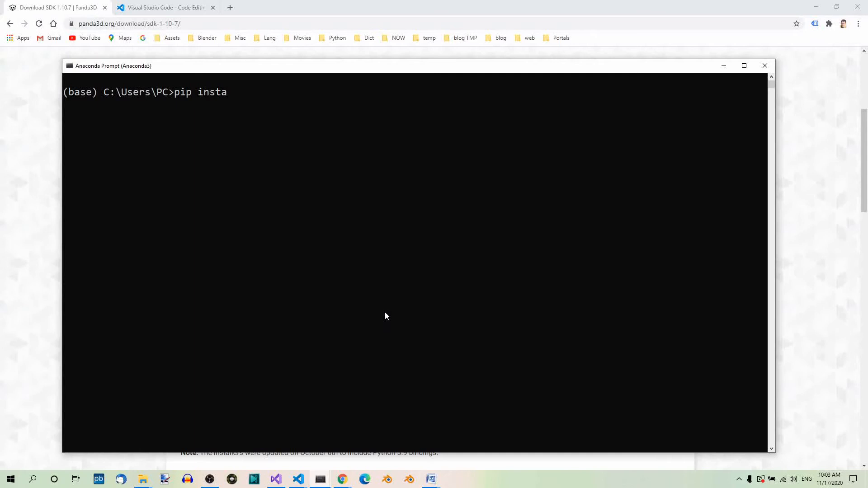
{"action": "type", "text": "ll"}
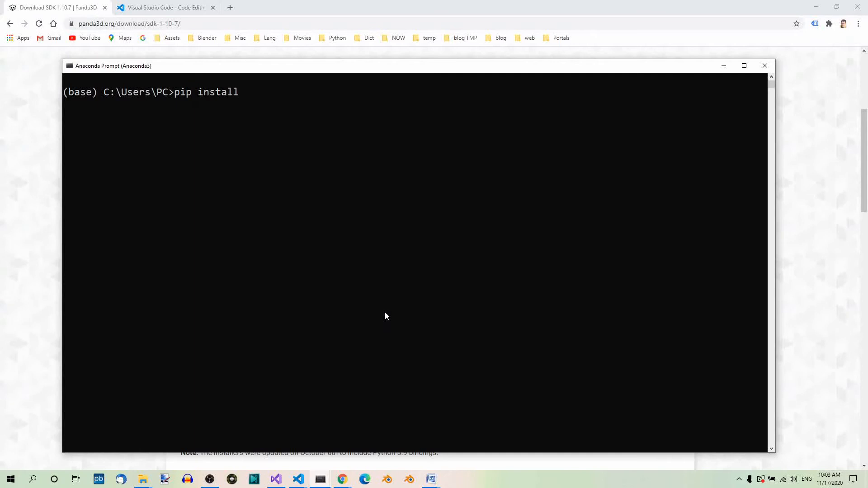
{"action": "type", "text": "panda3"}
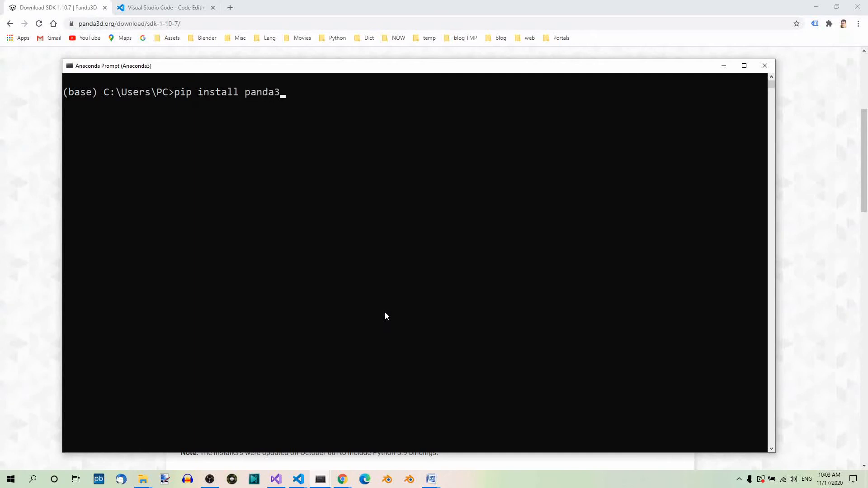
{"action": "type", "text": "d"}
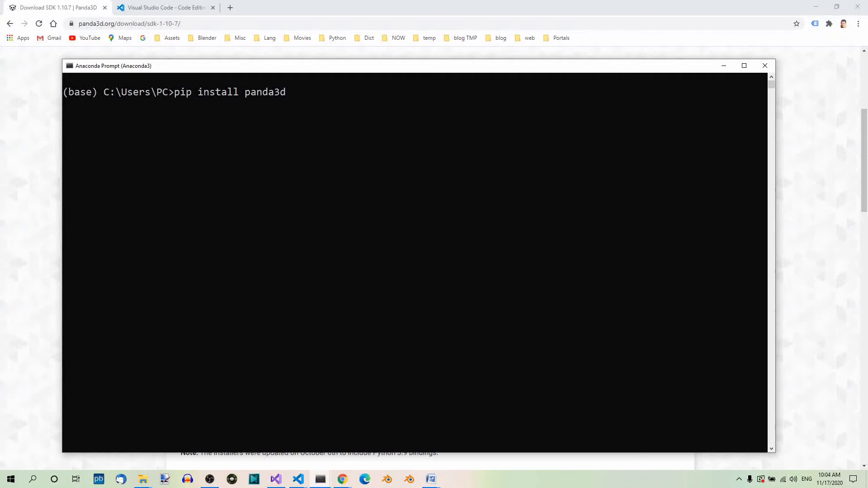
{"action": "mouse_move", "coordinate": [288, 92]}
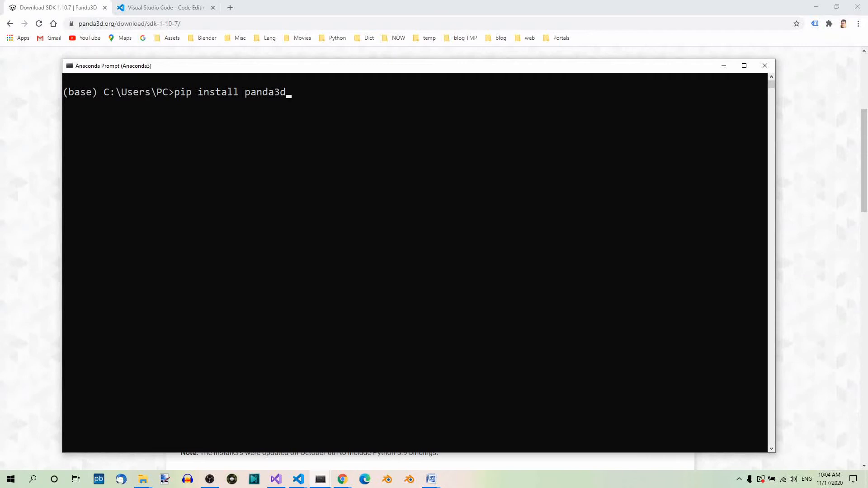
{"action": "mouse_move", "coordinate": [384, 217]}
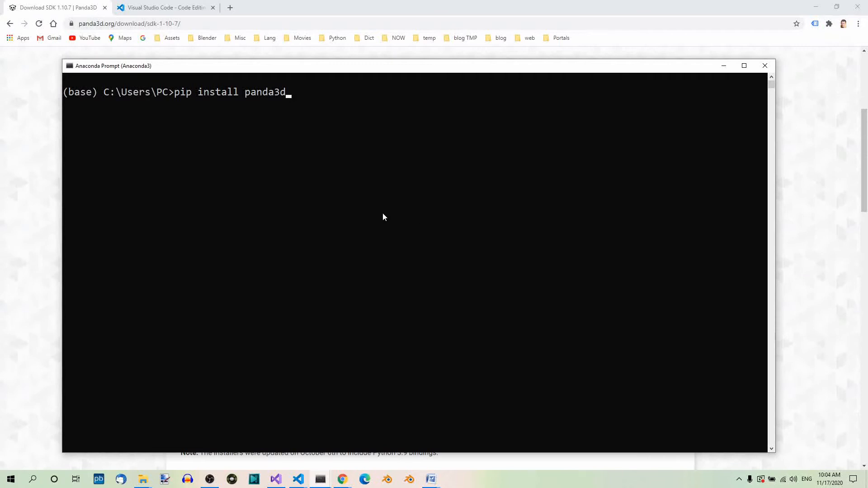
{"action": "mouse_move", "coordinate": [302, 191]}
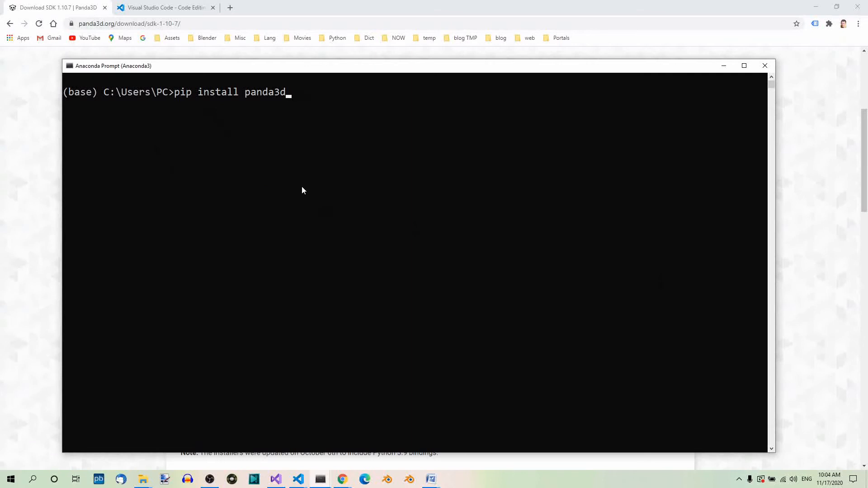
{"action": "type", "text": "=="}
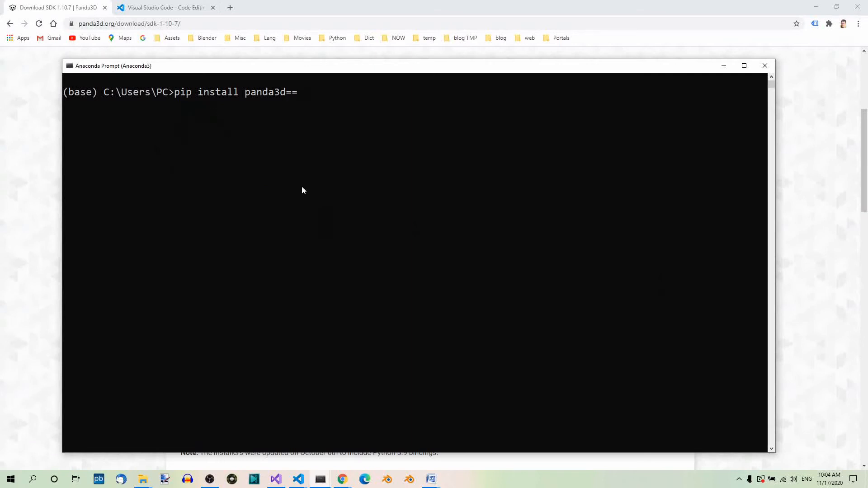
{"action": "type", "text": "1."}
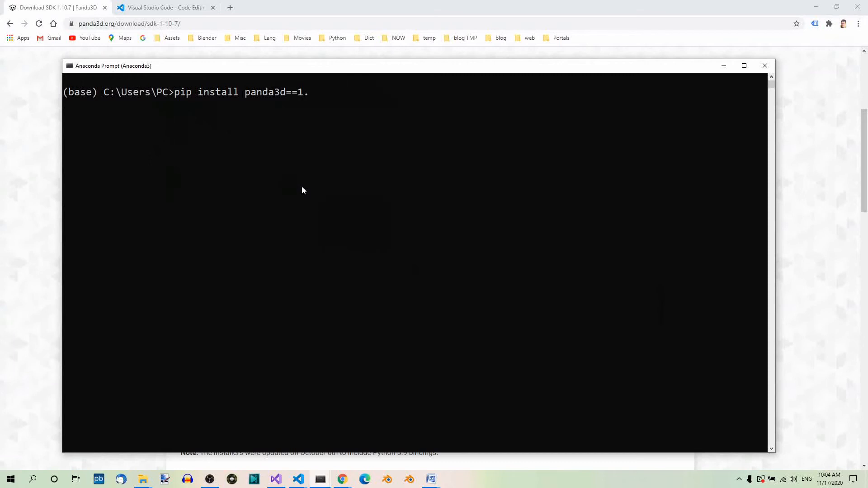
{"action": "type", "text": "10.7"}
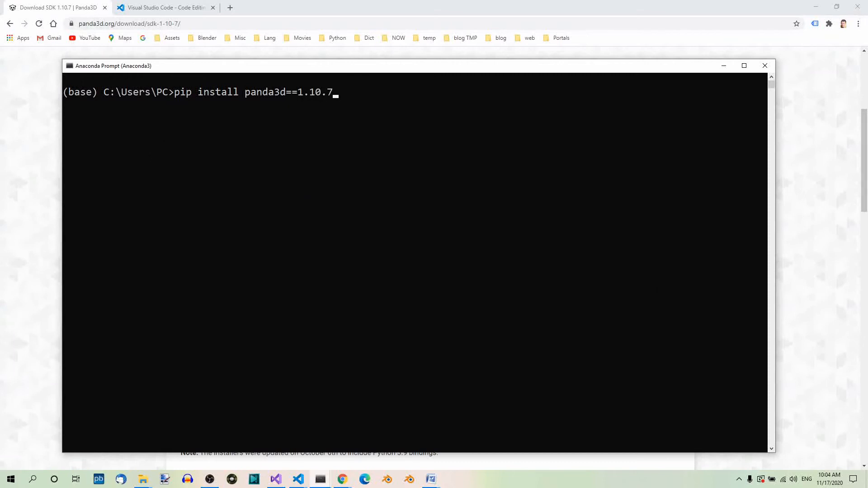
{"action": "mouse_move", "coordinate": [353, 201]}
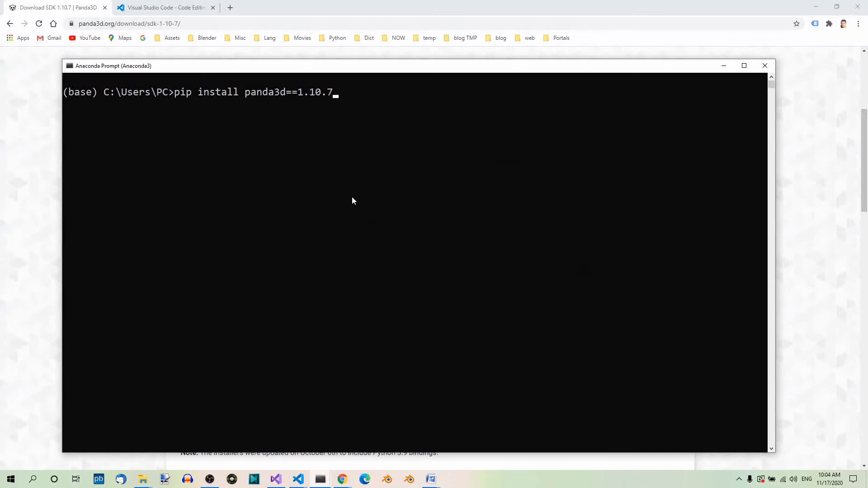
{"action": "mouse_move", "coordinate": [146, 114]}
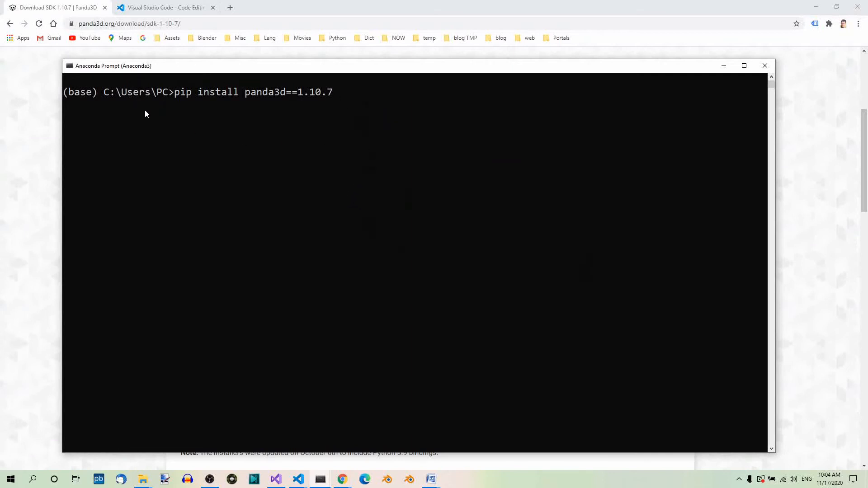
{"action": "mouse_move", "coordinate": [234, 107]}
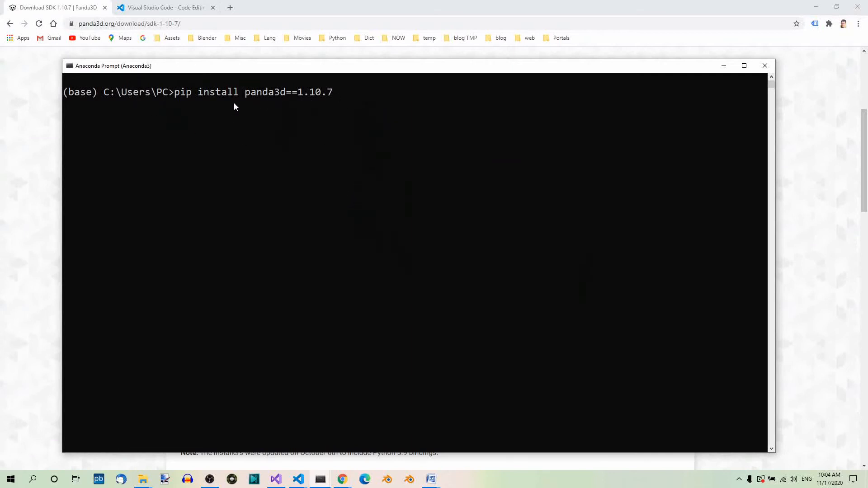
{"action": "mouse_move", "coordinate": [353, 147]}
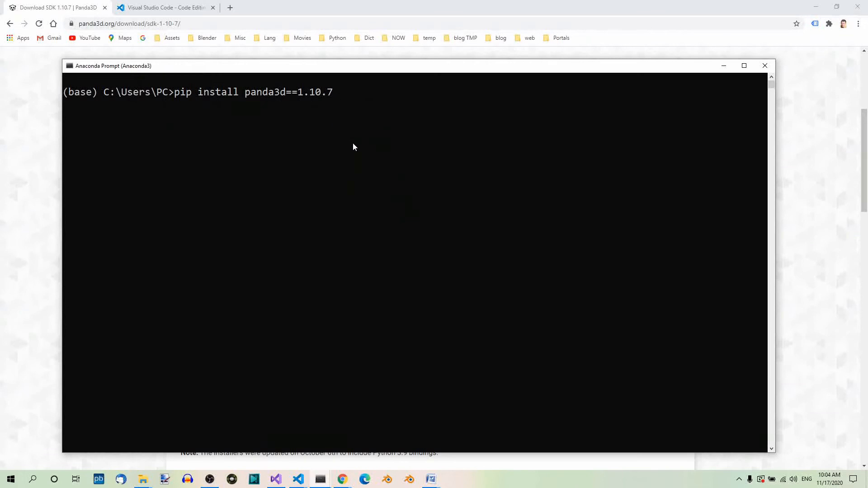
{"action": "mouse_move", "coordinate": [340, 165]}
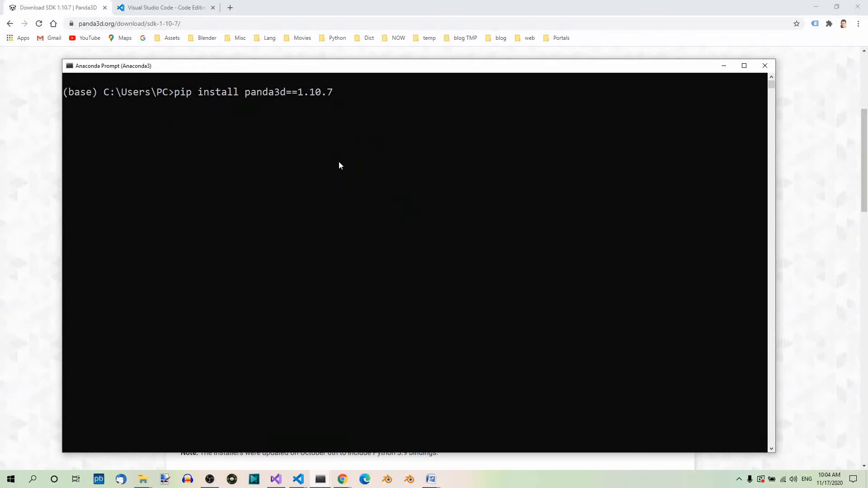
{"action": "mouse_move", "coordinate": [350, 182]}
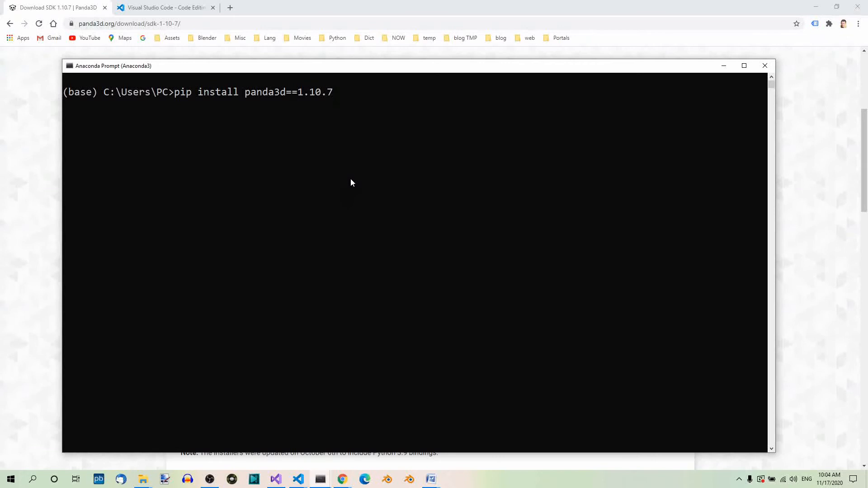
{"action": "mouse_move", "coordinate": [759, 74]}
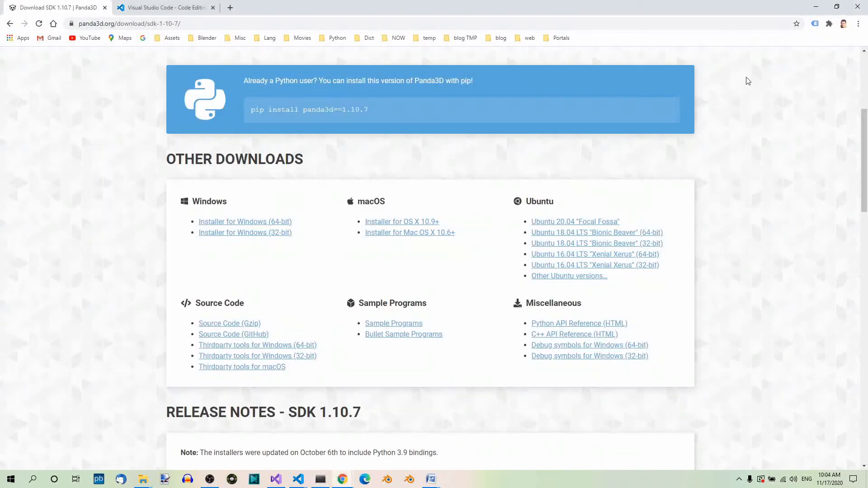
{"action": "mouse_move", "coordinate": [391, 185]}
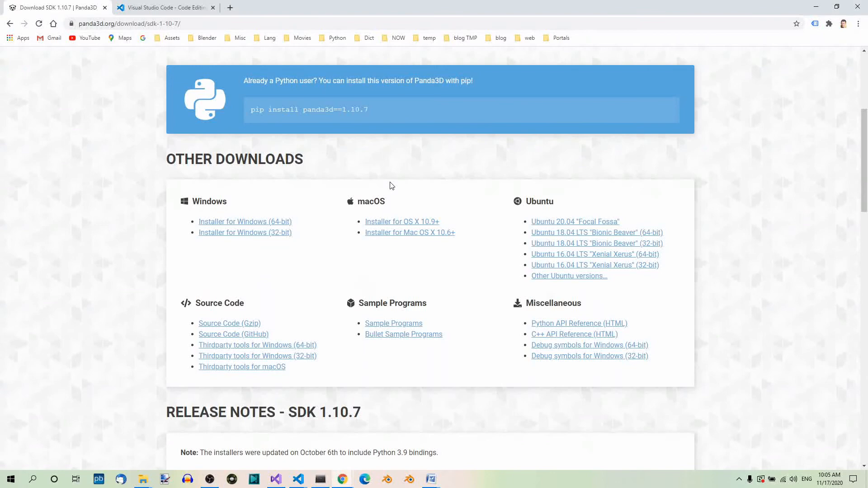
{"action": "mouse_move", "coordinate": [395, 186]}
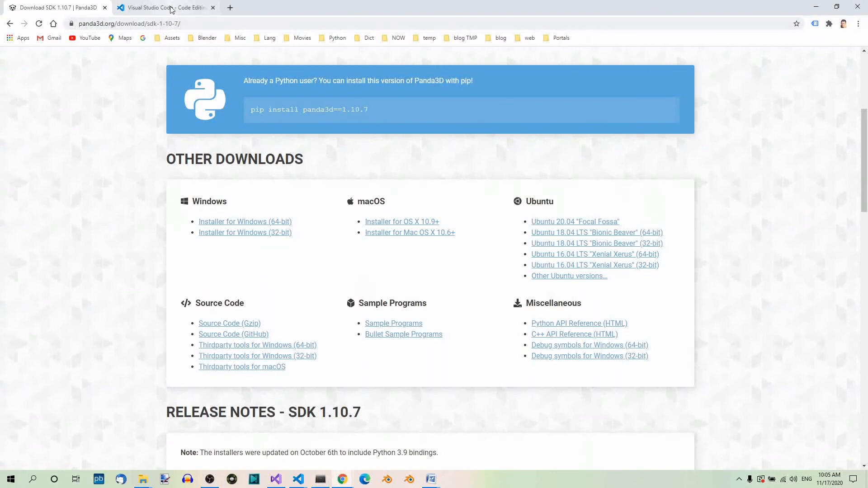
Step: Open a new Chrome tab showing the Visual Studio Code website at code.visualstudio.com
{"action": "left_click", "coordinate": [165, 8]}
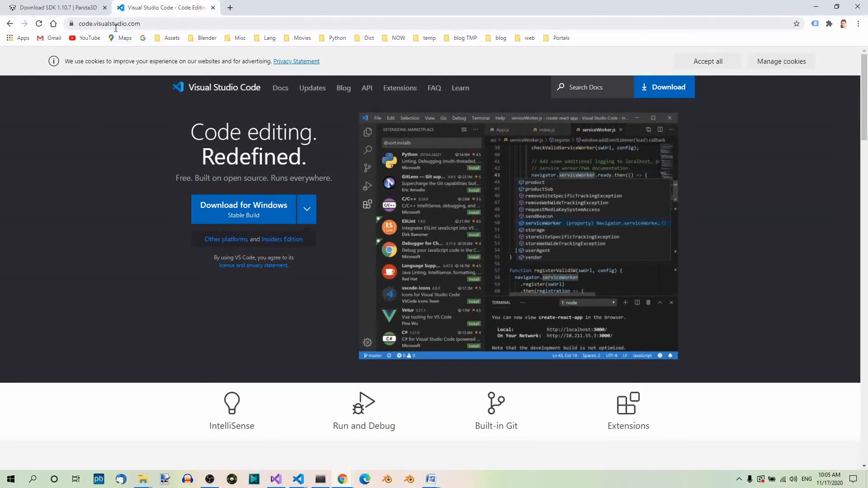
{"action": "mouse_move", "coordinate": [125, 35]}
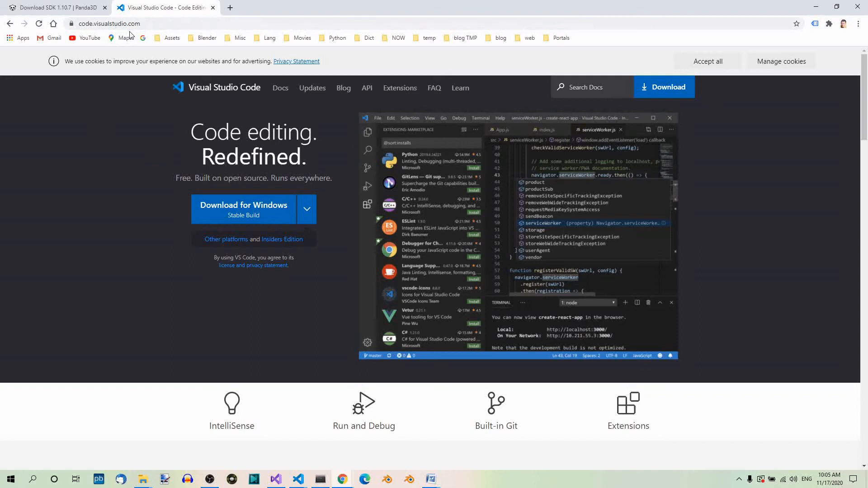
Step: Switch to the Visual Studio Code window from the taskbar
{"action": "left_click", "coordinate": [298, 479]}
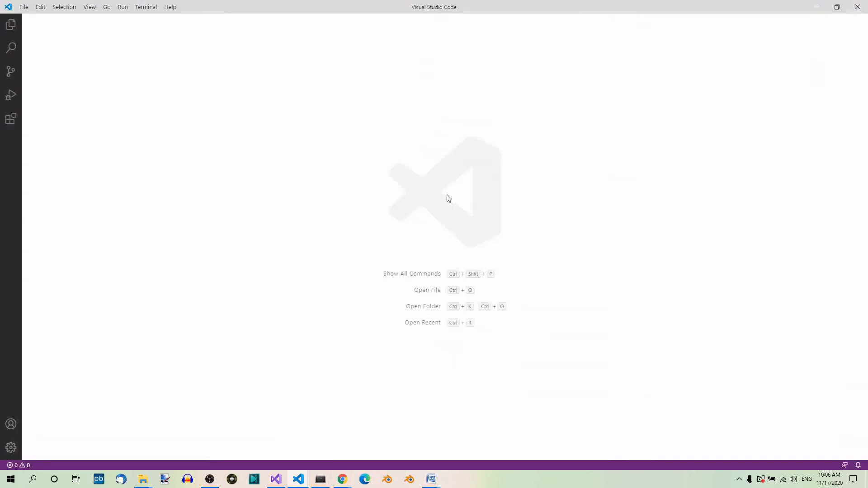
{"action": "mouse_move", "coordinate": [494, 150]}
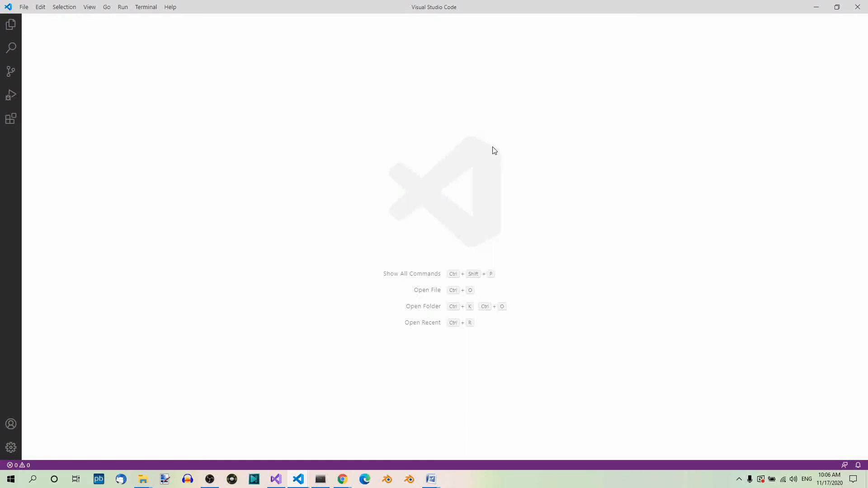
{"action": "mouse_move", "coordinate": [368, 253]}
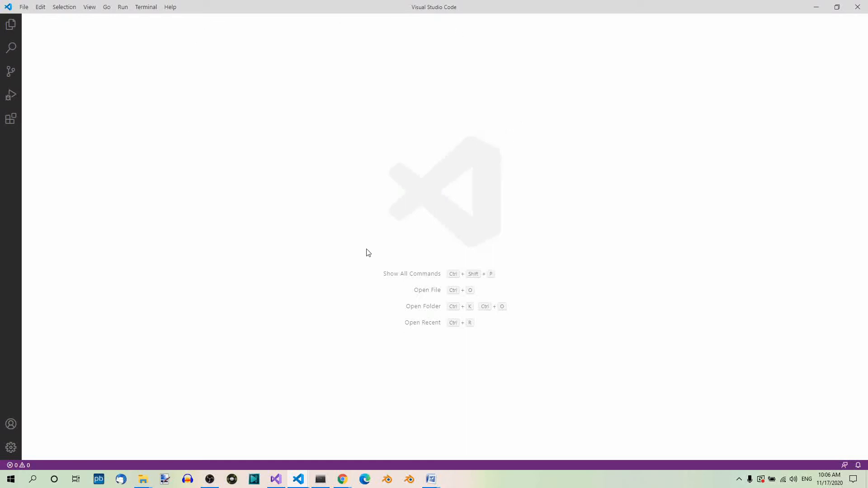
{"action": "mouse_move", "coordinate": [378, 248]}
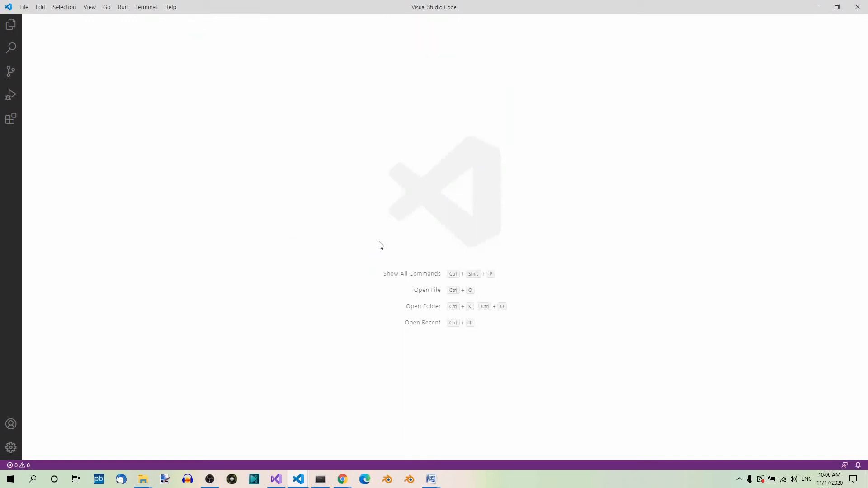
{"action": "mouse_move", "coordinate": [403, 207]}
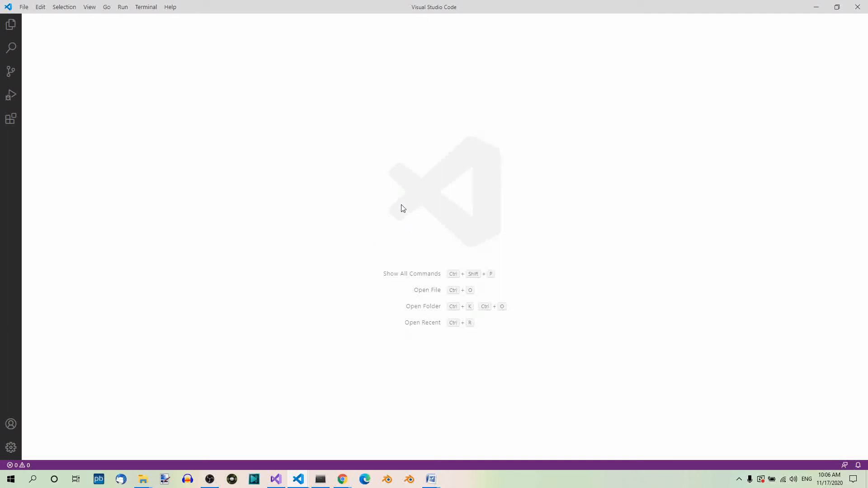
{"action": "mouse_move", "coordinate": [11, 447]}
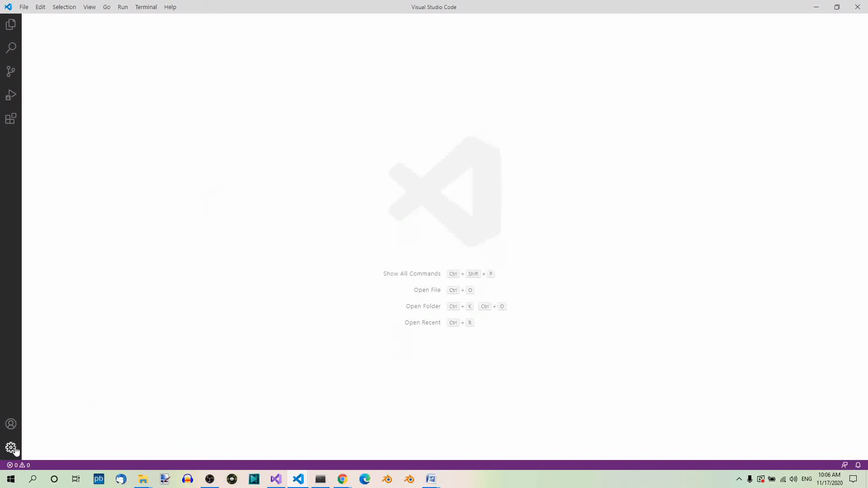
{"action": "left_click", "coordinate": [10, 447]}
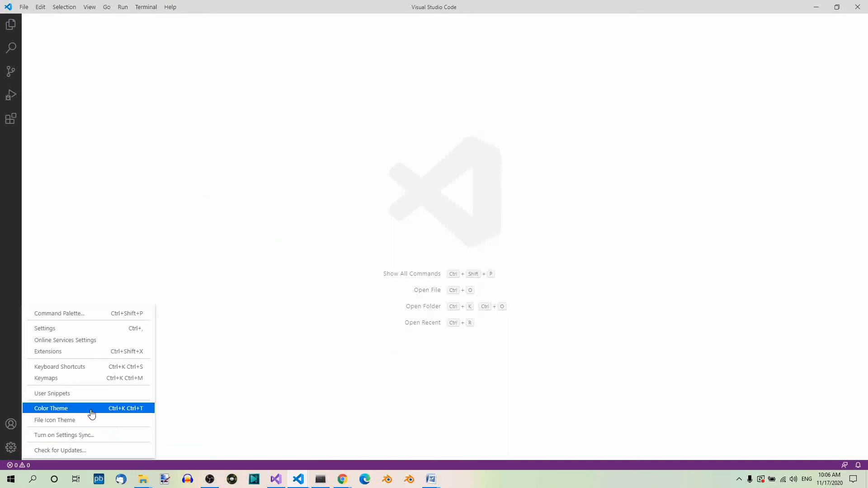
{"action": "left_click", "coordinate": [51, 408]}
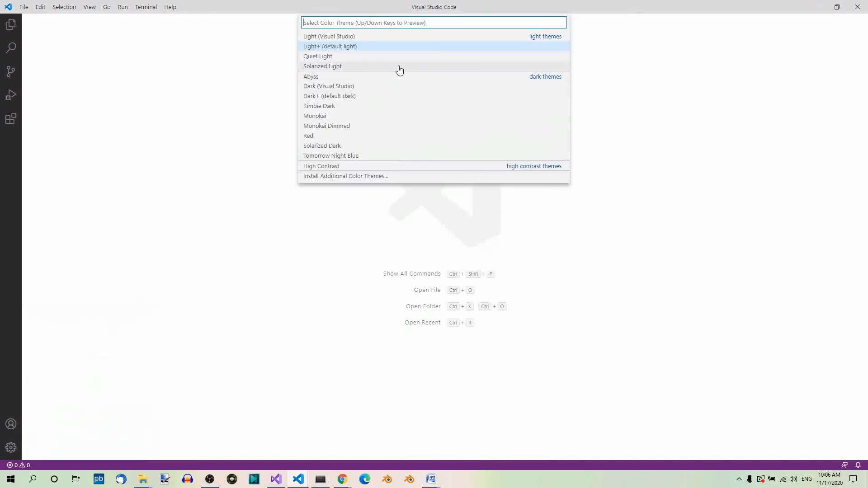
{"action": "mouse_move", "coordinate": [703, 215]}
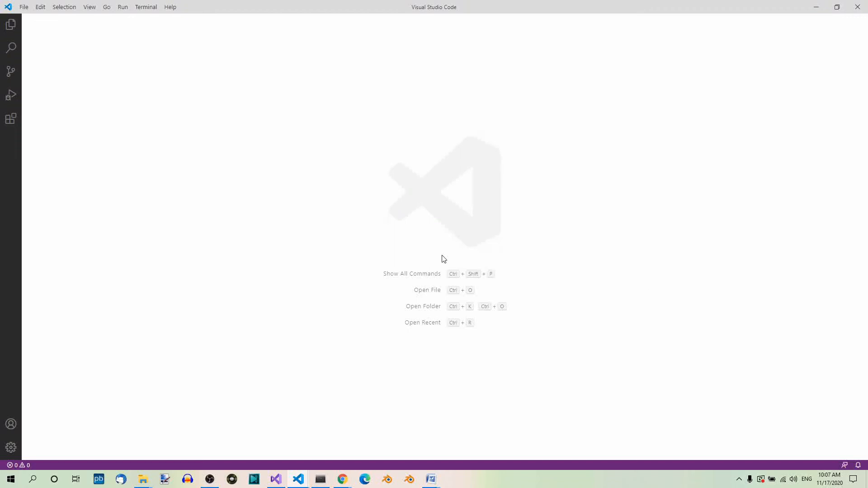
{"action": "mouse_move", "coordinate": [433, 254]}
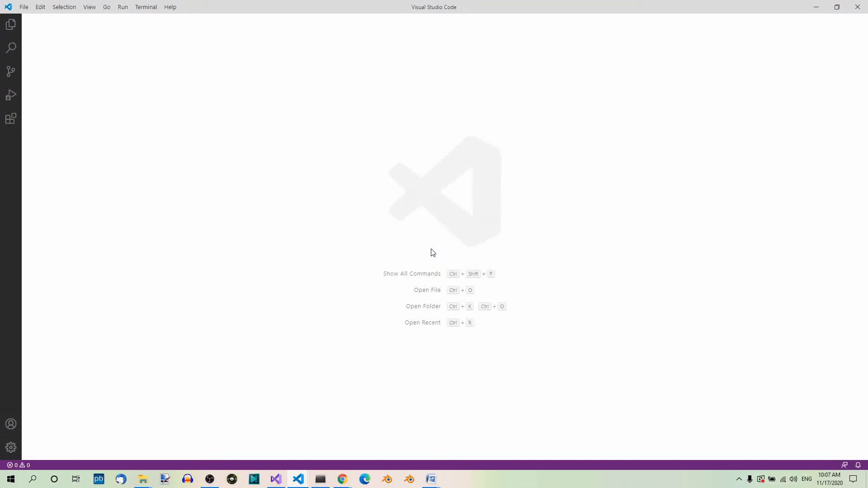
{"action": "mouse_move", "coordinate": [134, 127]}
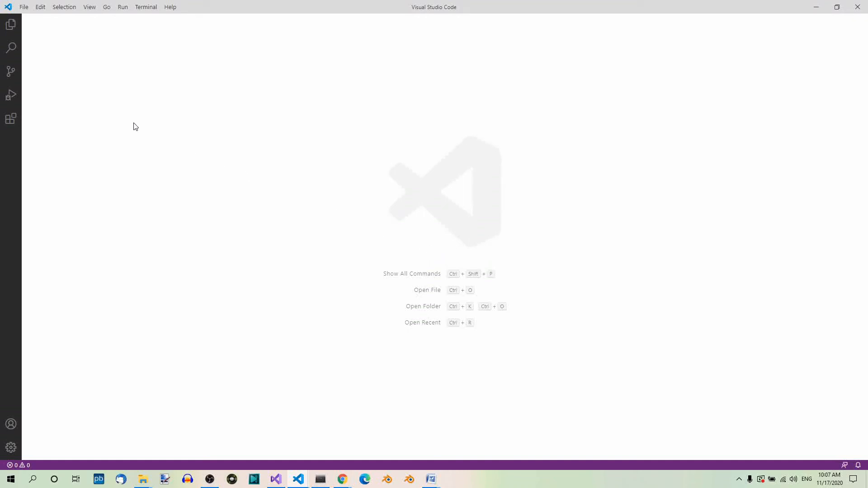
Step: Search the Extensions view for 'python' to find Microsoft's installed Python extension
{"action": "left_click", "coordinate": [11, 119]}
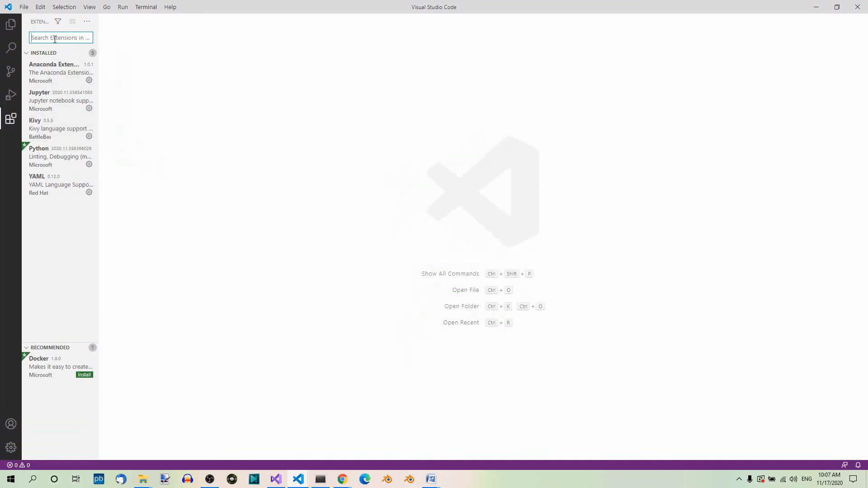
{"action": "type", "text": "pyth"}
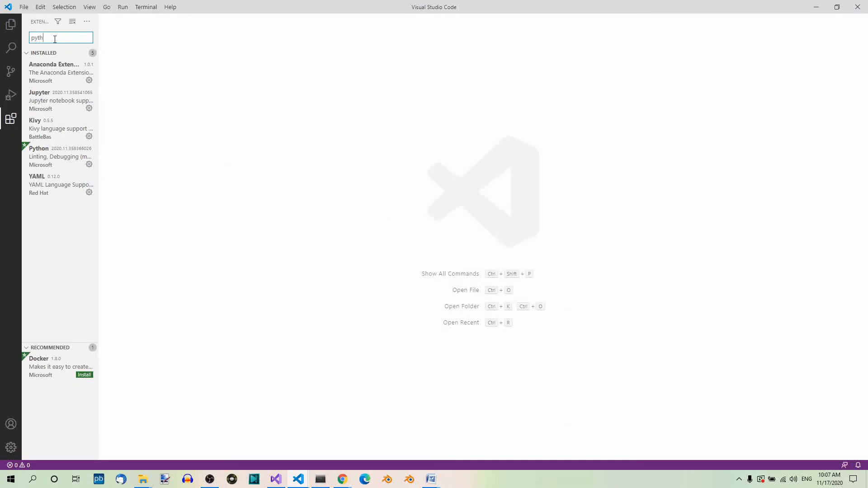
{"action": "type", "text": "on"}
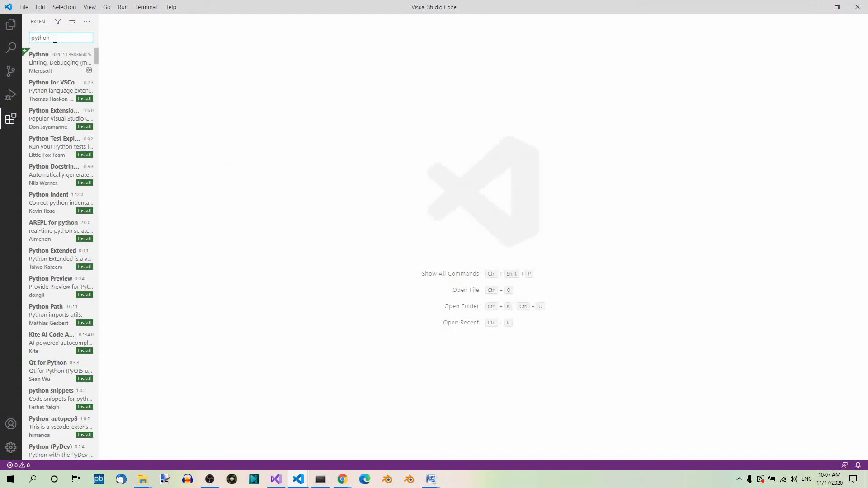
{"action": "mouse_move", "coordinate": [49, 60]}
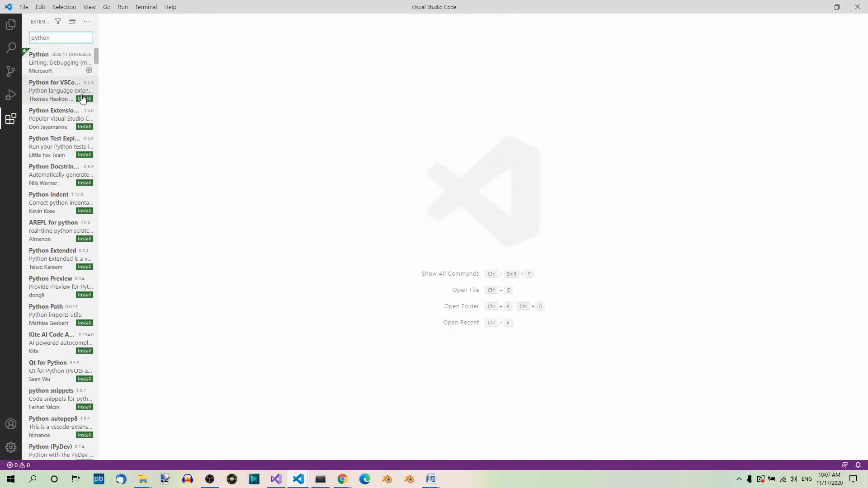
{"action": "mouse_move", "coordinate": [92, 120]}
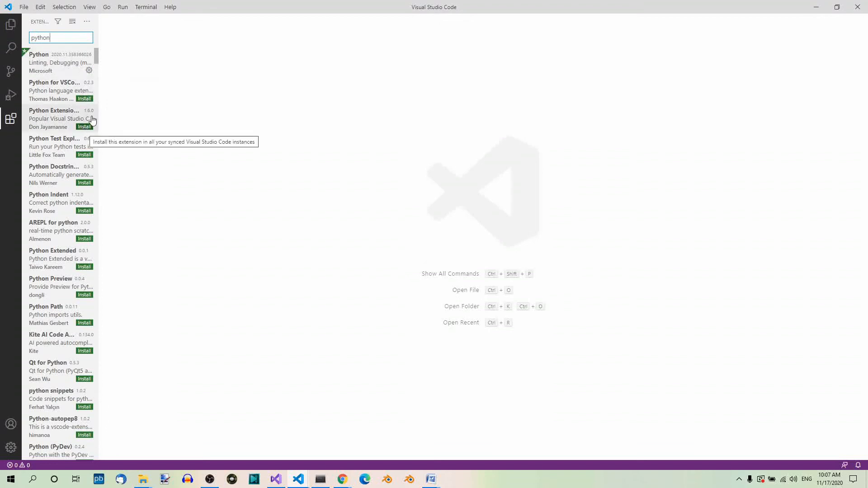
{"action": "mouse_move", "coordinate": [89, 74]}
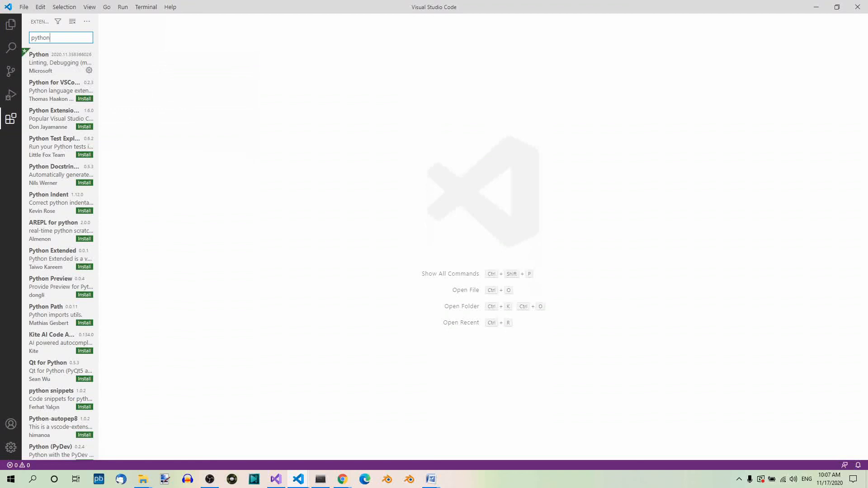
{"action": "mouse_move", "coordinate": [500, 165]}
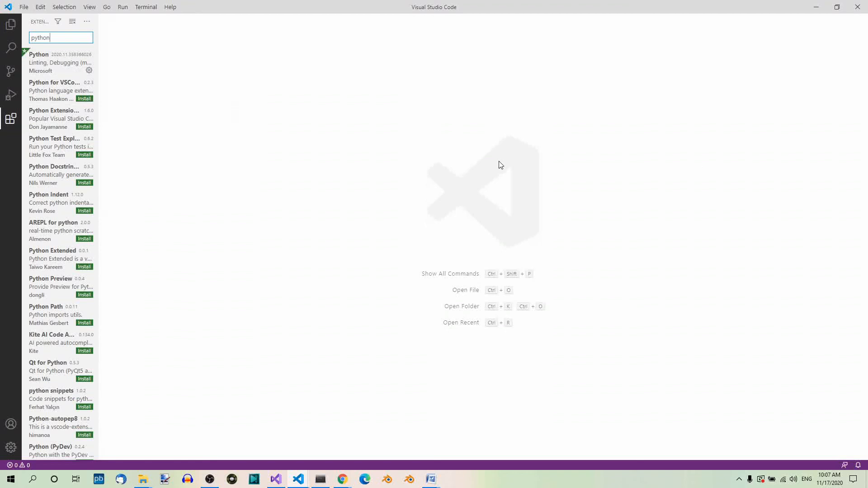
{"action": "mouse_move", "coordinate": [508, 171]}
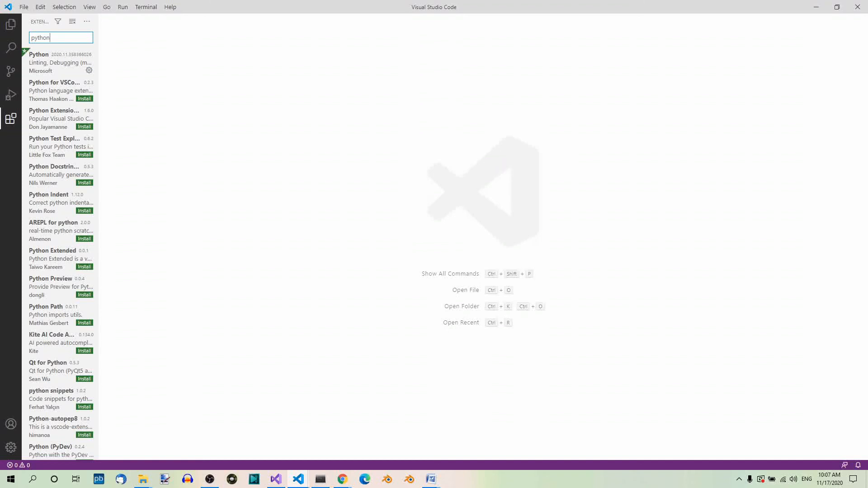
{"action": "mouse_move", "coordinate": [818, 7]}
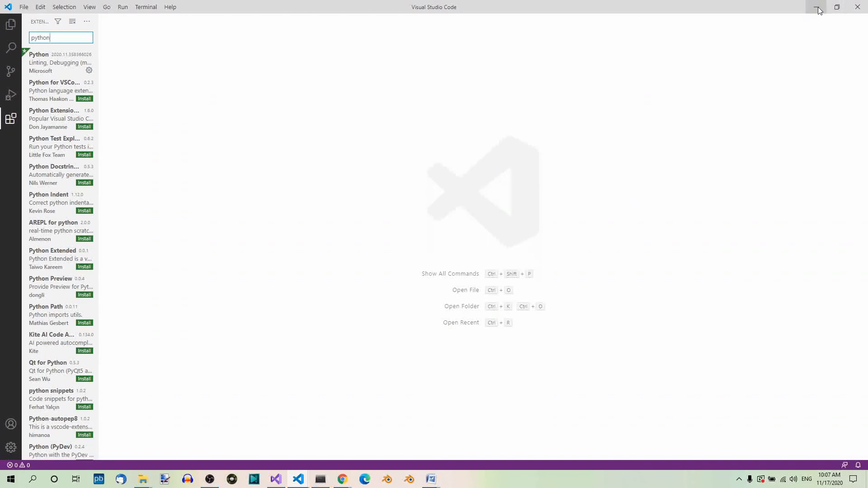